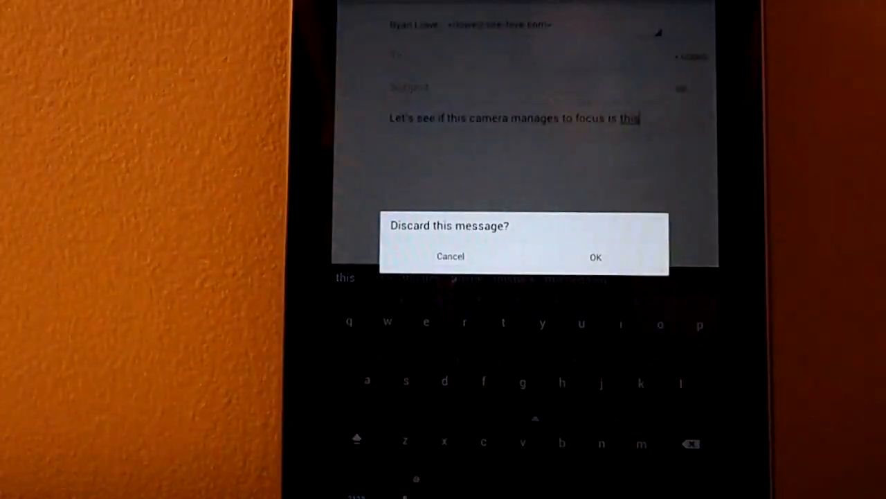
Confirm 'Discard this message?' to clear the test draft, leaving a blank email
left_click(594, 257)
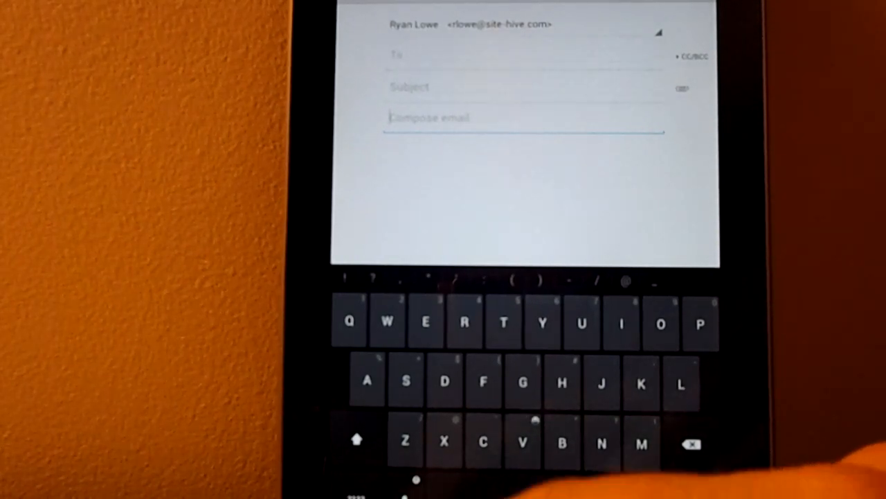
Start Google voice typing and dictate the opening sentences about clear speech
left_click(523, 485)
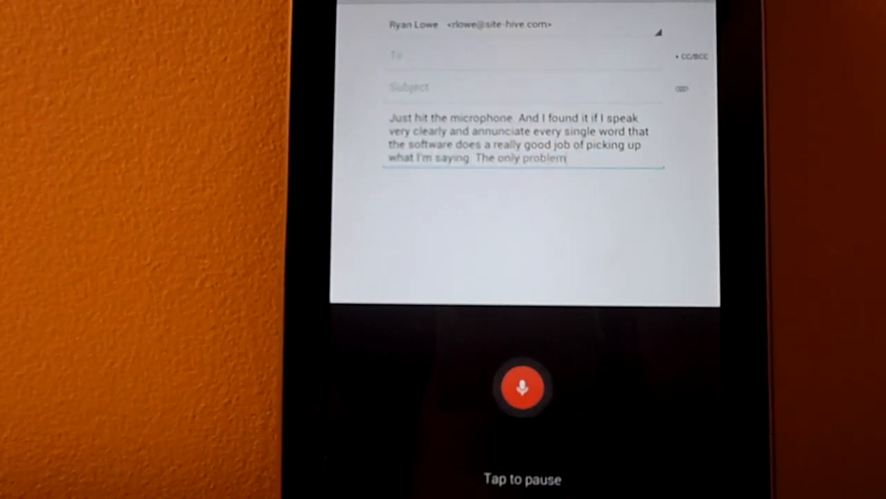
Dictate the rest of the body through 'can be fixed', then pause voice typing
type("is it has when you speak really fast to")
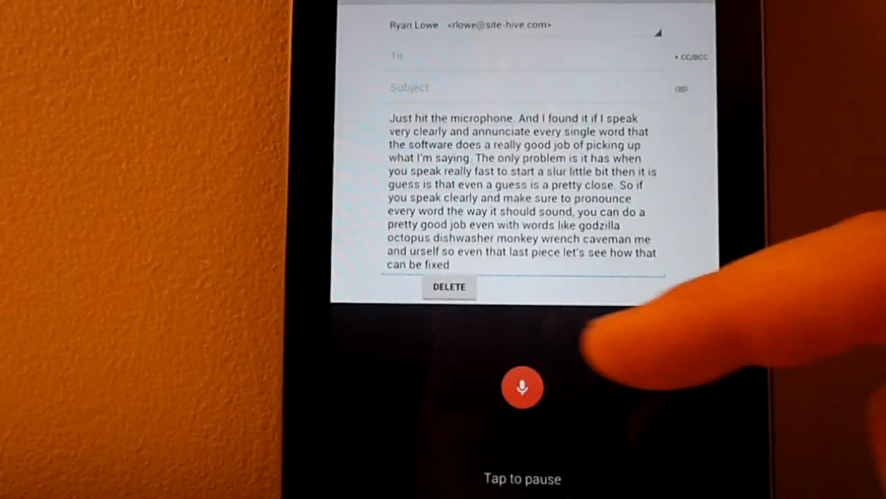
left_click(522, 386)
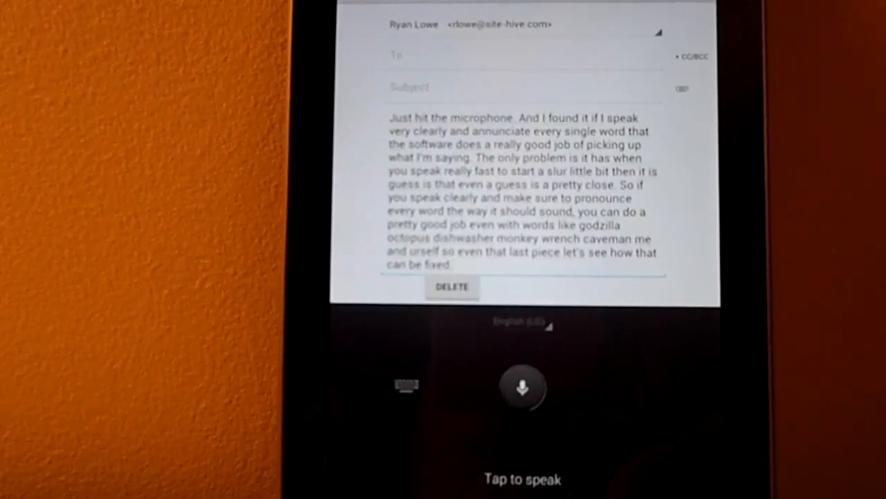